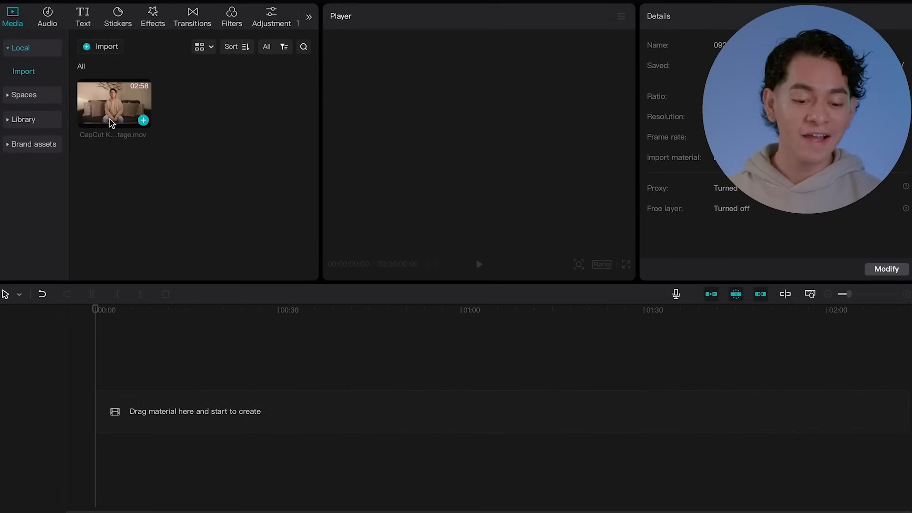
# - Add the CapCut Keyframing Footage clip from Media > Local onto the empty timeline
pyautogui.click(143, 120)
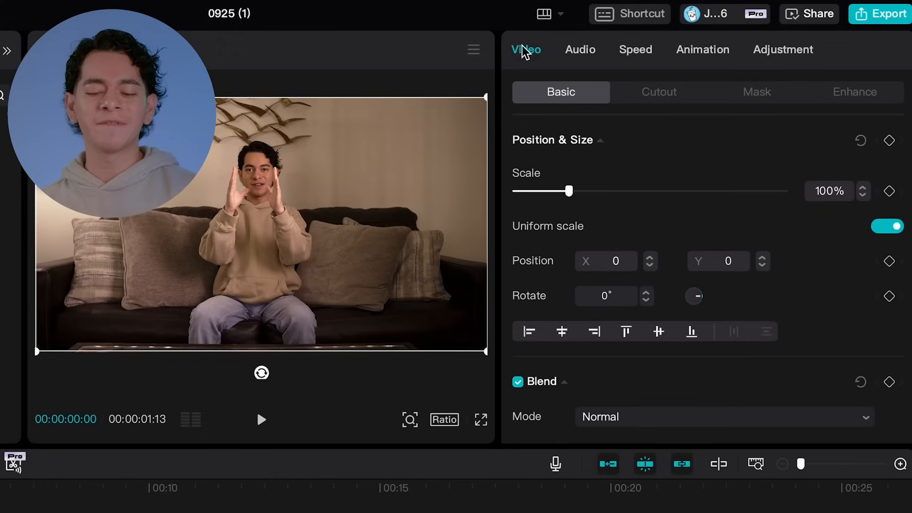
pyautogui.moveTo(543, 90)
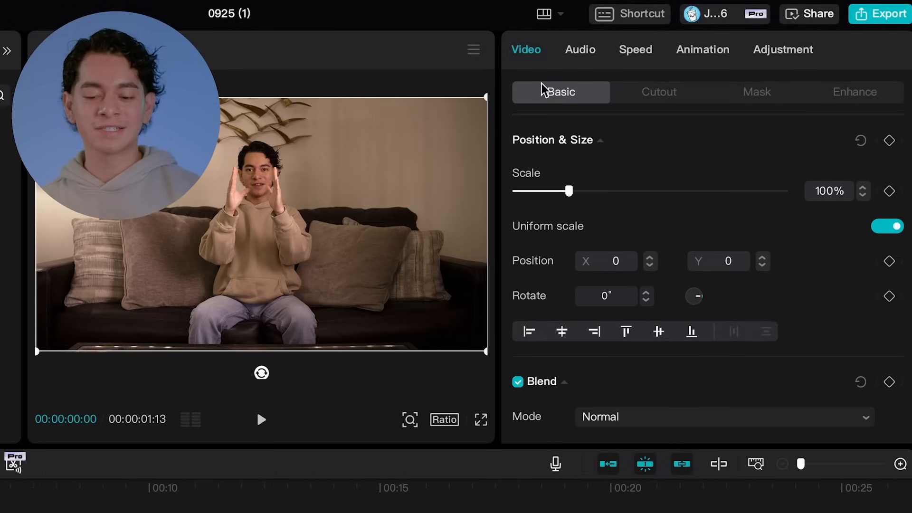
pyautogui.moveTo(737, 163)
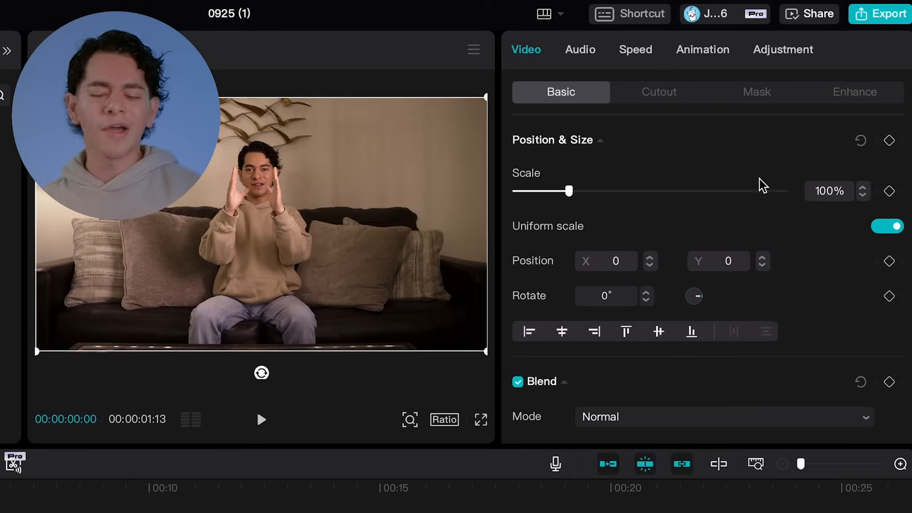
pyautogui.moveTo(889, 140)
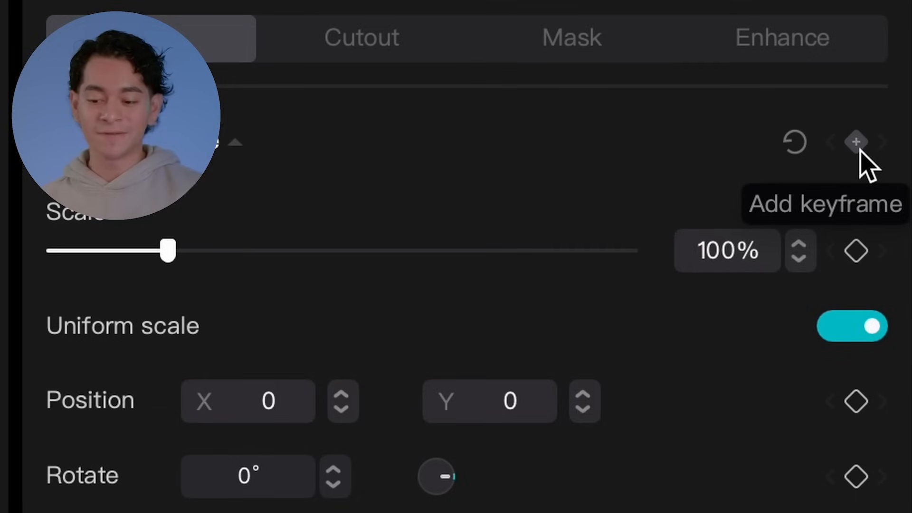
# - Keyframe the footage's starting size, then advance the playhead to scale into a closer shot
pyautogui.click(856, 142)
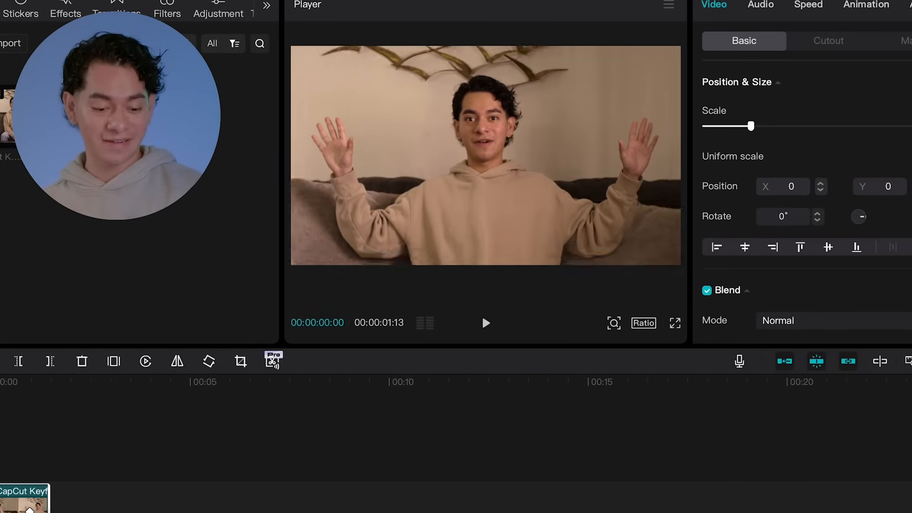
pyautogui.click(485, 323)
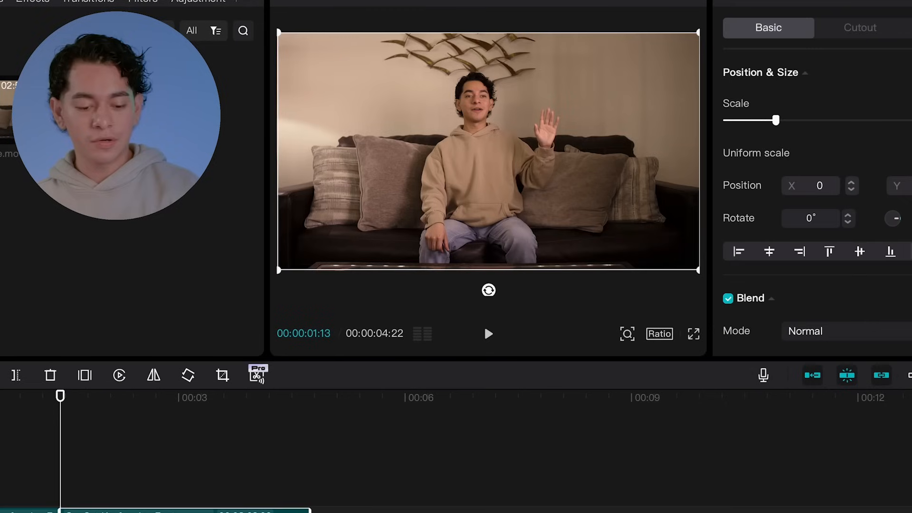
# - Overlay IMG_3498 2.JPG at 23% scale, keyframed to slide from left of the speaker to his right
pyautogui.click(488, 333)
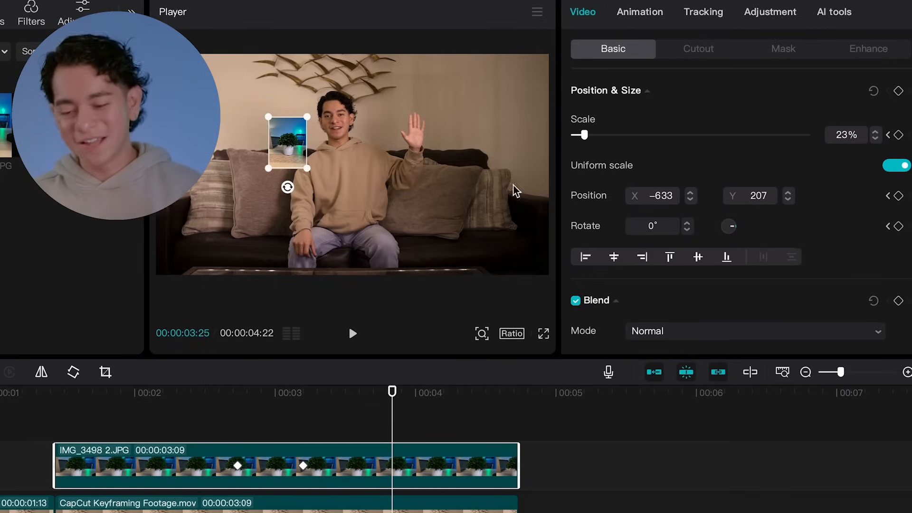
pyautogui.click(898, 90)
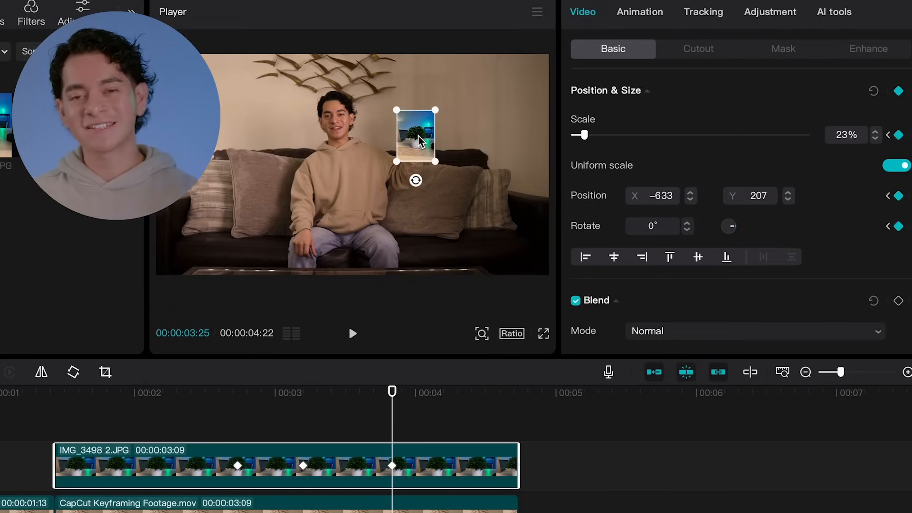
pyautogui.click(543, 334)
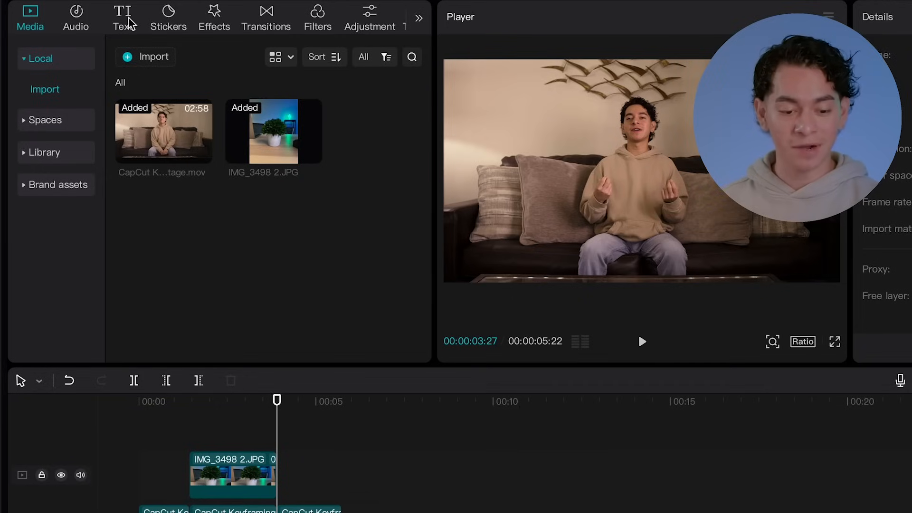
# - Add a Default text title 'Keyframed text!' and give it the red-outlined preset style
pyautogui.click(123, 17)
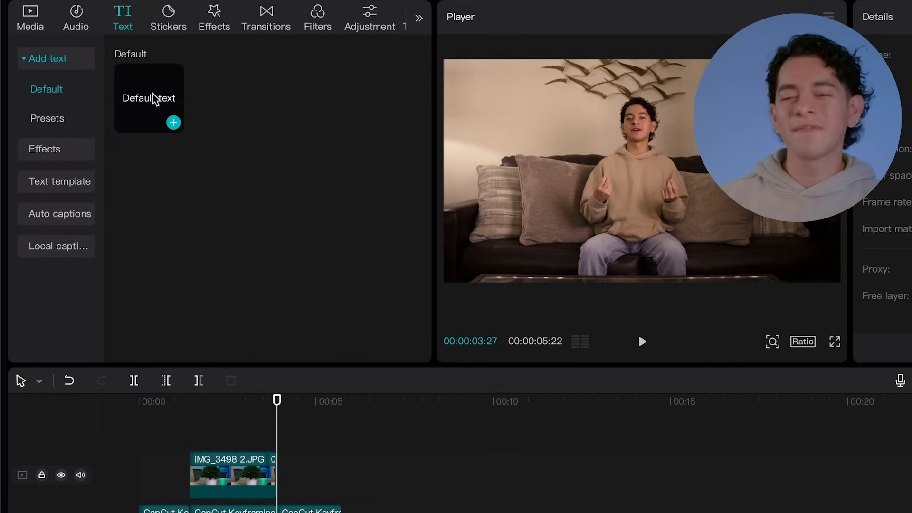
pyautogui.click(173, 123)
pyautogui.write('Keyframed text!')
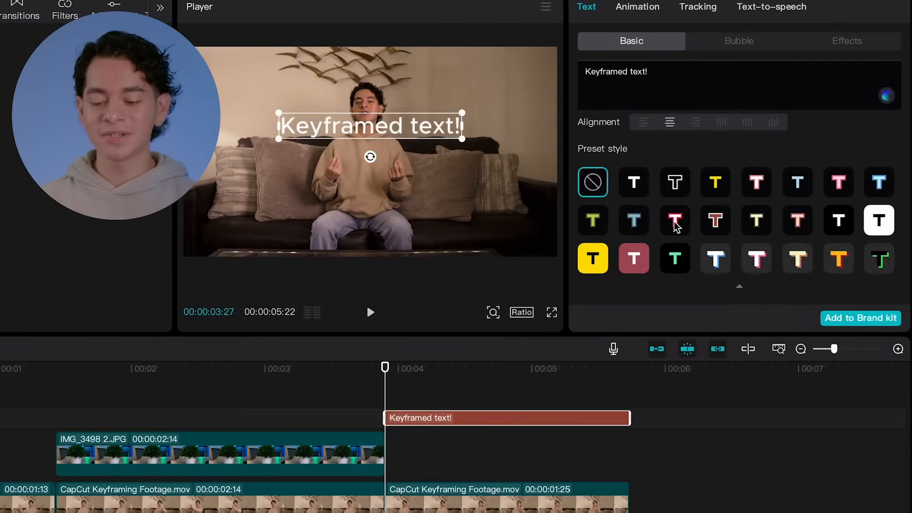
pyautogui.click(675, 221)
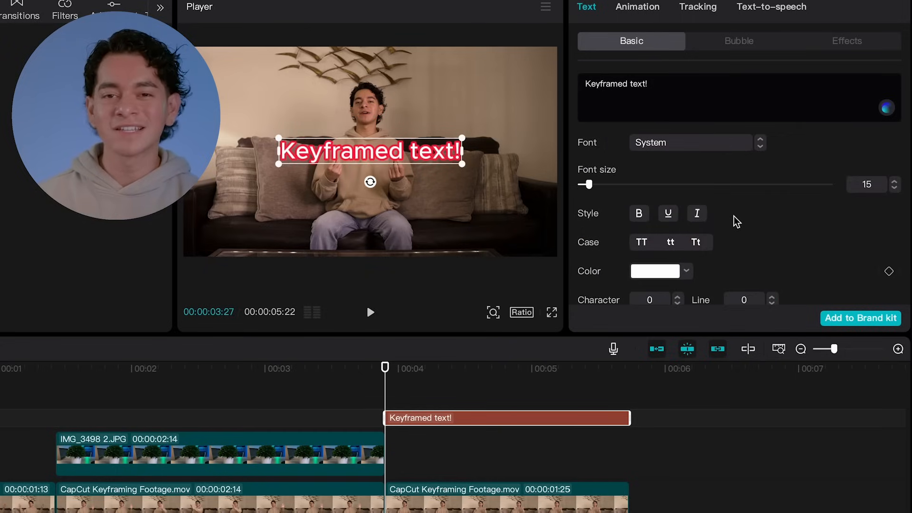
# - Keyframe the title's Position so it rises from mid-frame to the top of the frame
pyautogui.scroll(-3)
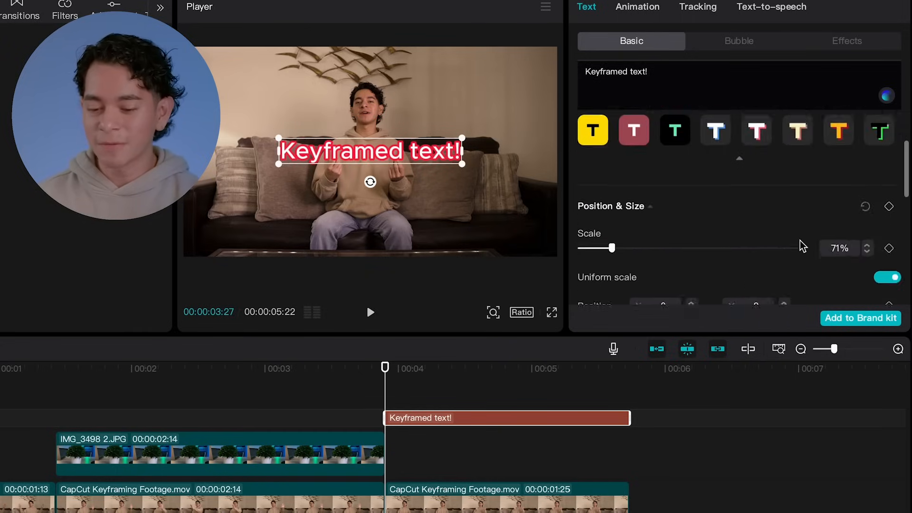
pyautogui.scroll(-3)
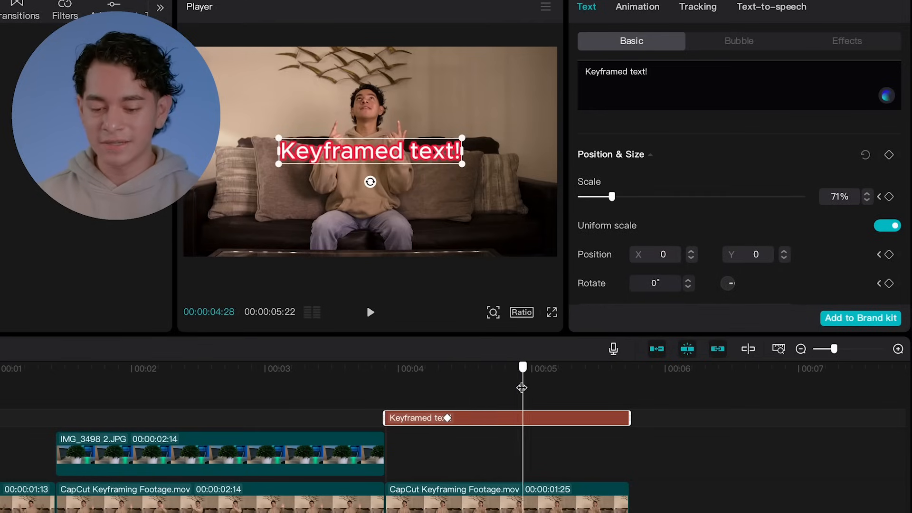
pyautogui.click(890, 155)
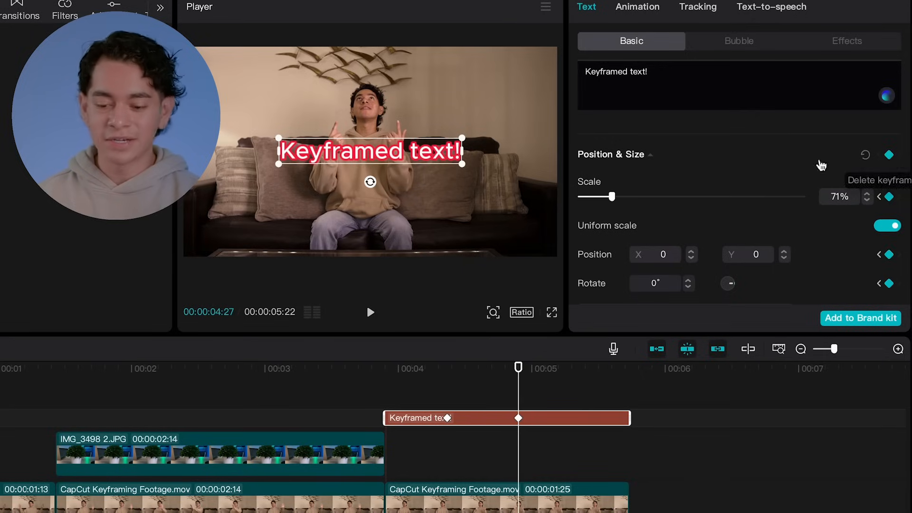
pyautogui.moveTo(370, 151); pyautogui.dragTo(369, 67)
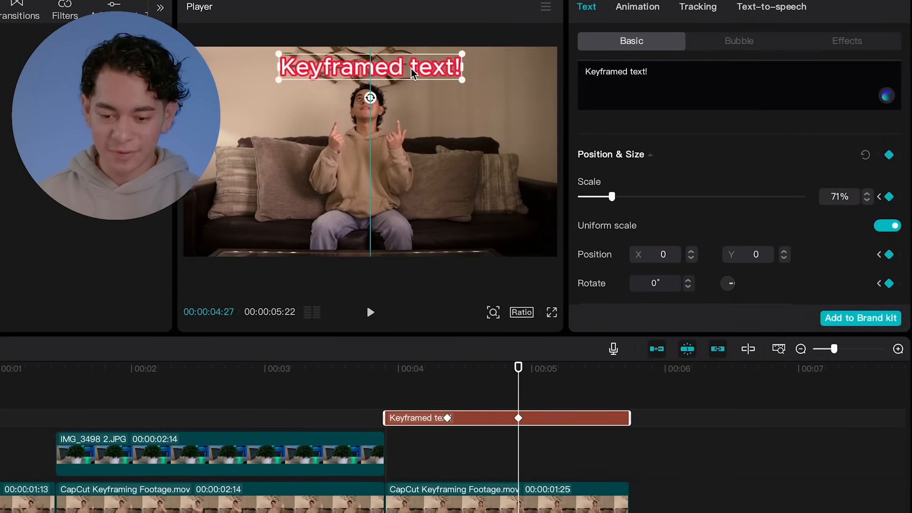
pyautogui.click(551, 312)
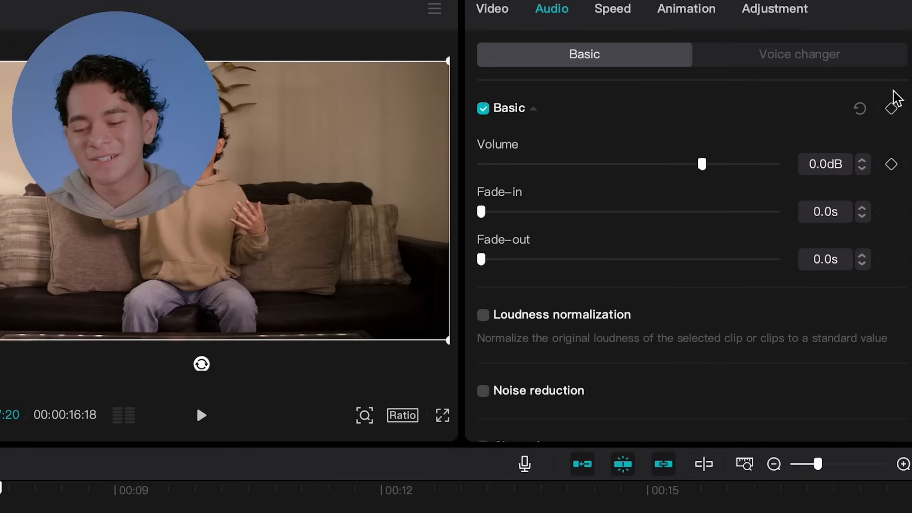
pyautogui.moveTo(898, 126)
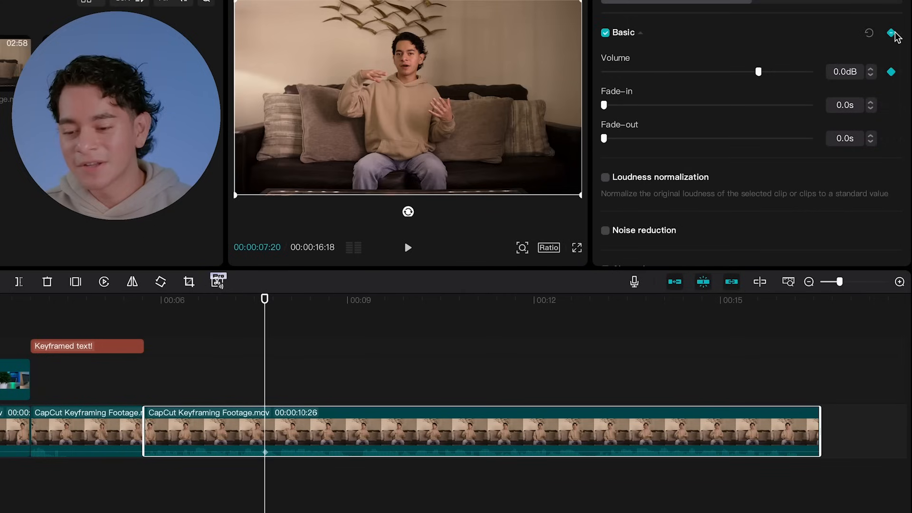
pyautogui.moveTo(724, 186)
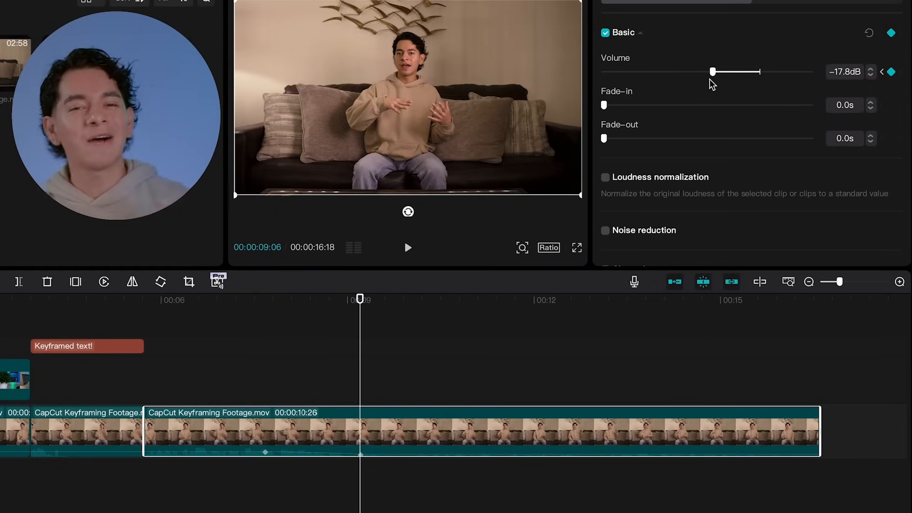
# - Keyframe Volume from 0 dB down to about -17 dB and hold it there with a later keyframe
pyautogui.click(407, 247)
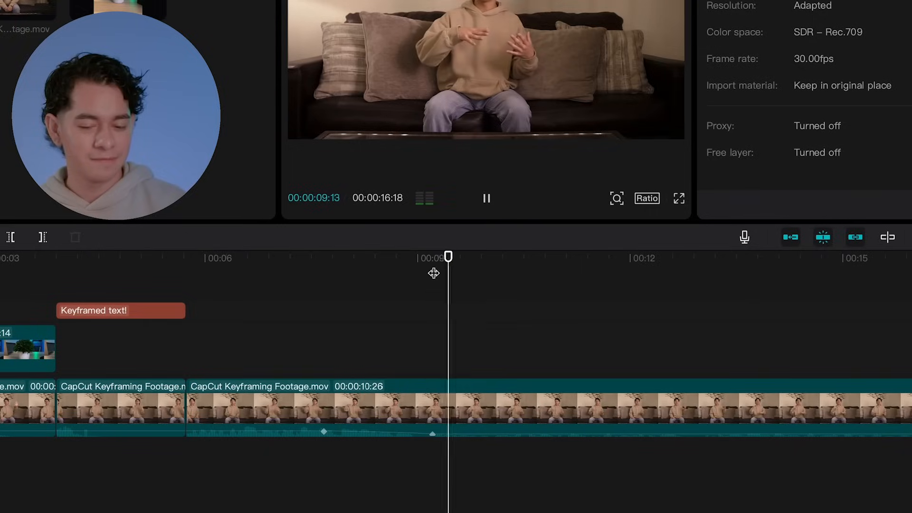
pyautogui.click(486, 199)
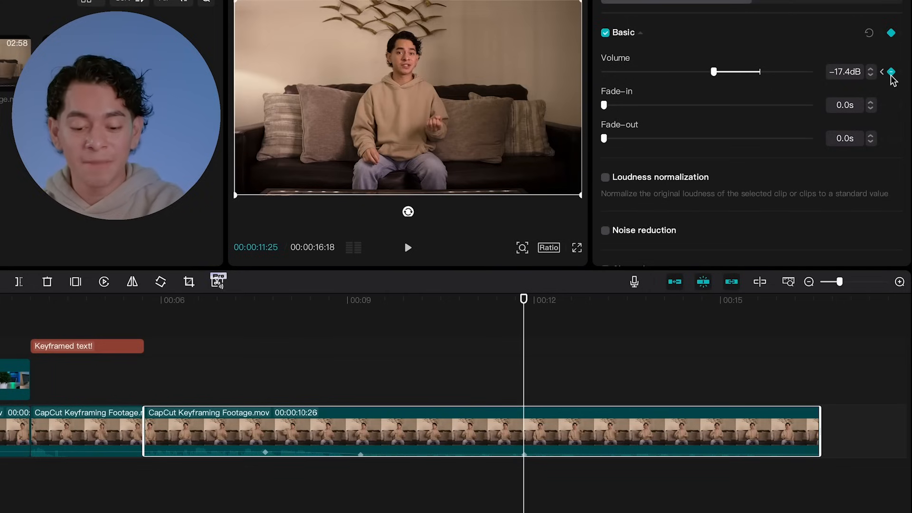
pyautogui.click(408, 248)
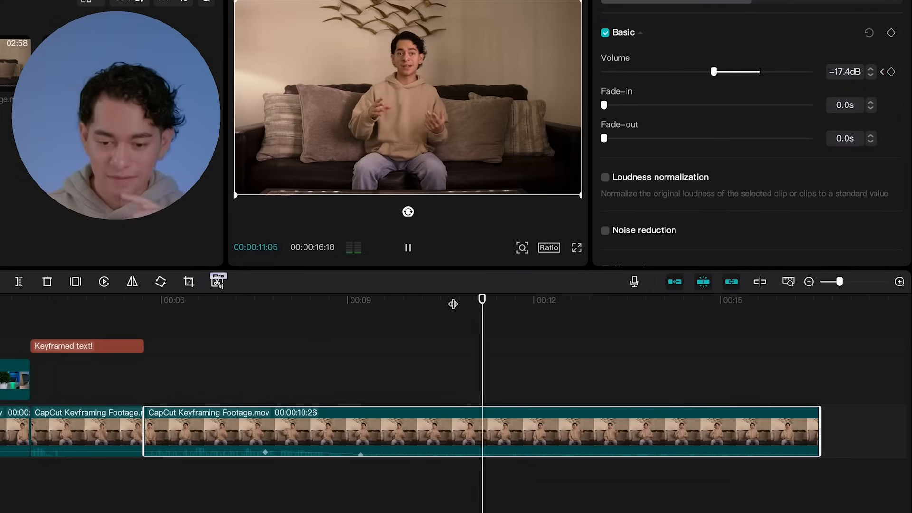
pyautogui.click(407, 247)
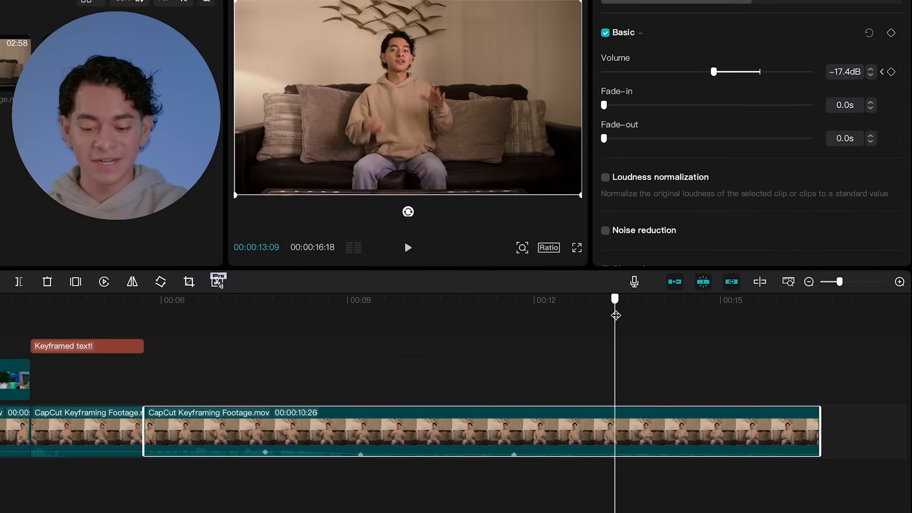
pyautogui.click(890, 73)
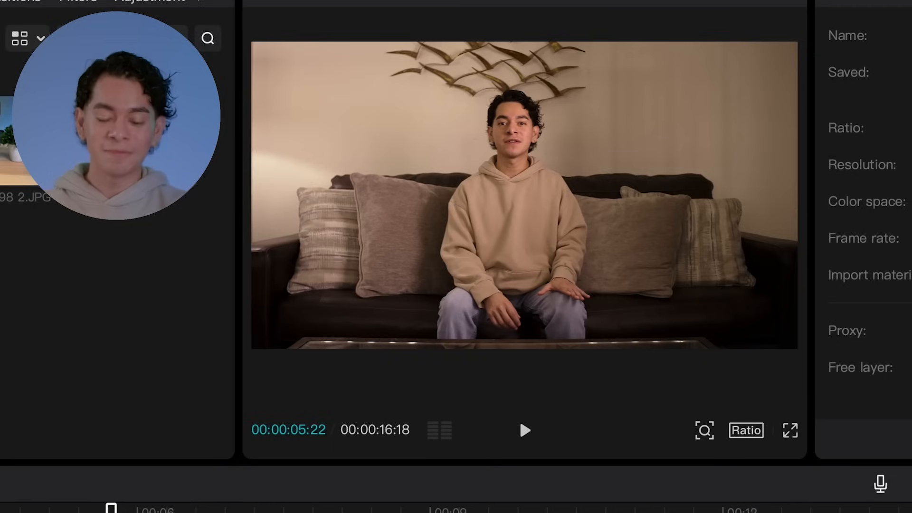
pyautogui.click(523, 429)
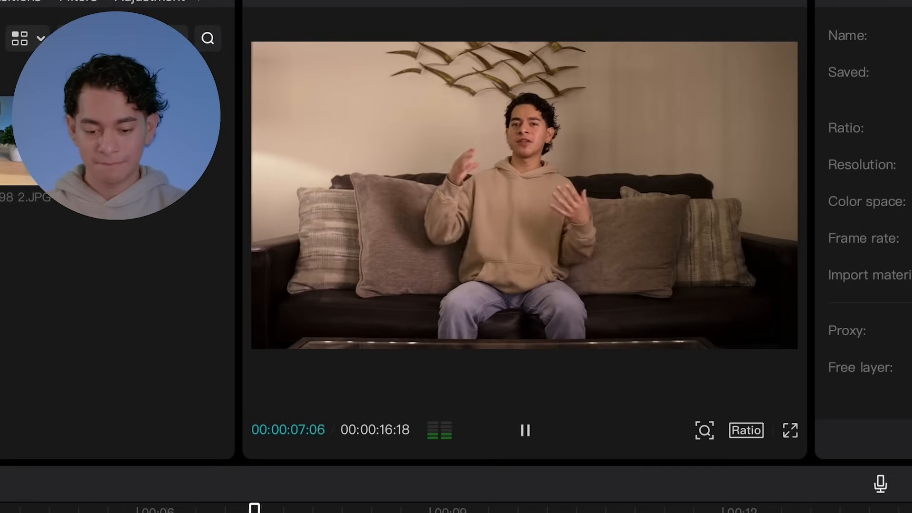